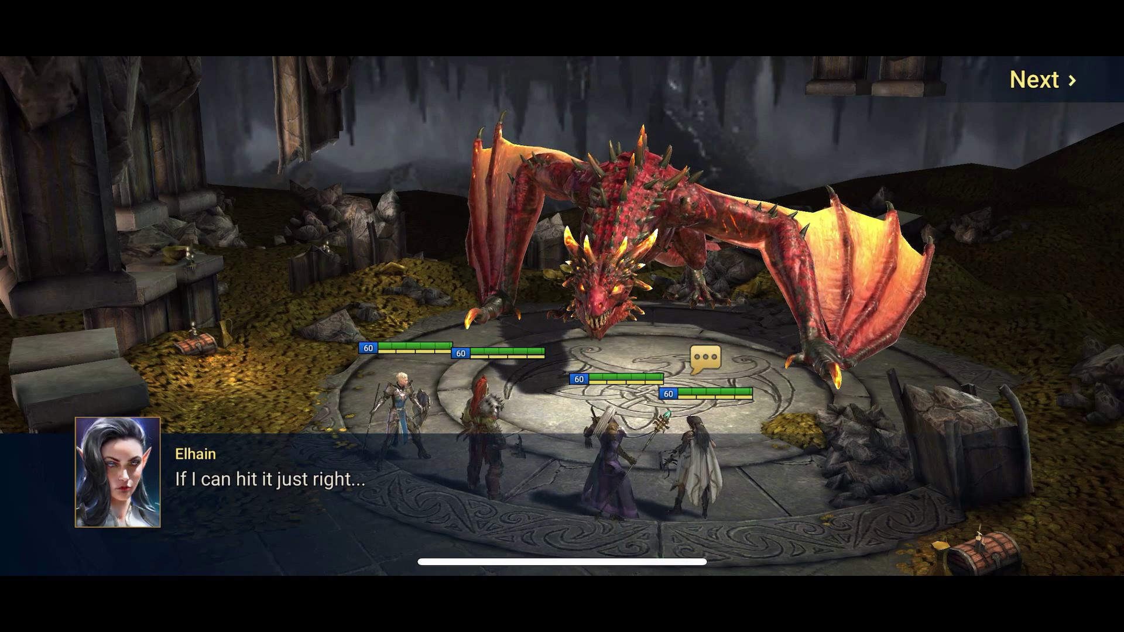
# Advance the battle dialogue, view Kael's Acid Rain skill, and choose Kael
pyautogui.click(1042, 80)
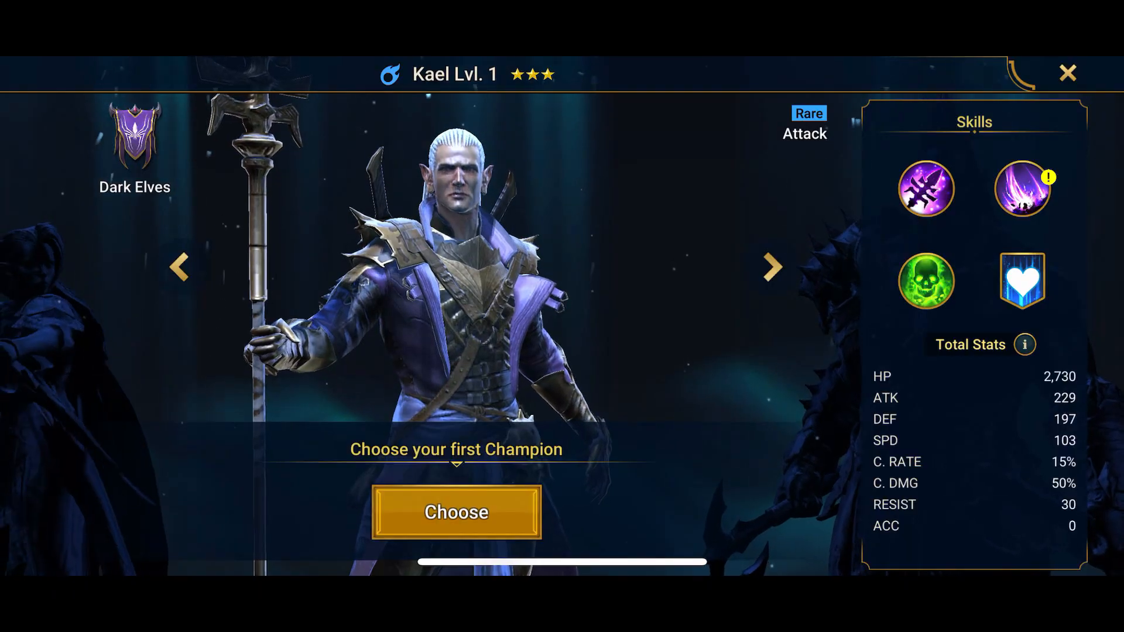
pyautogui.click(1024, 190)
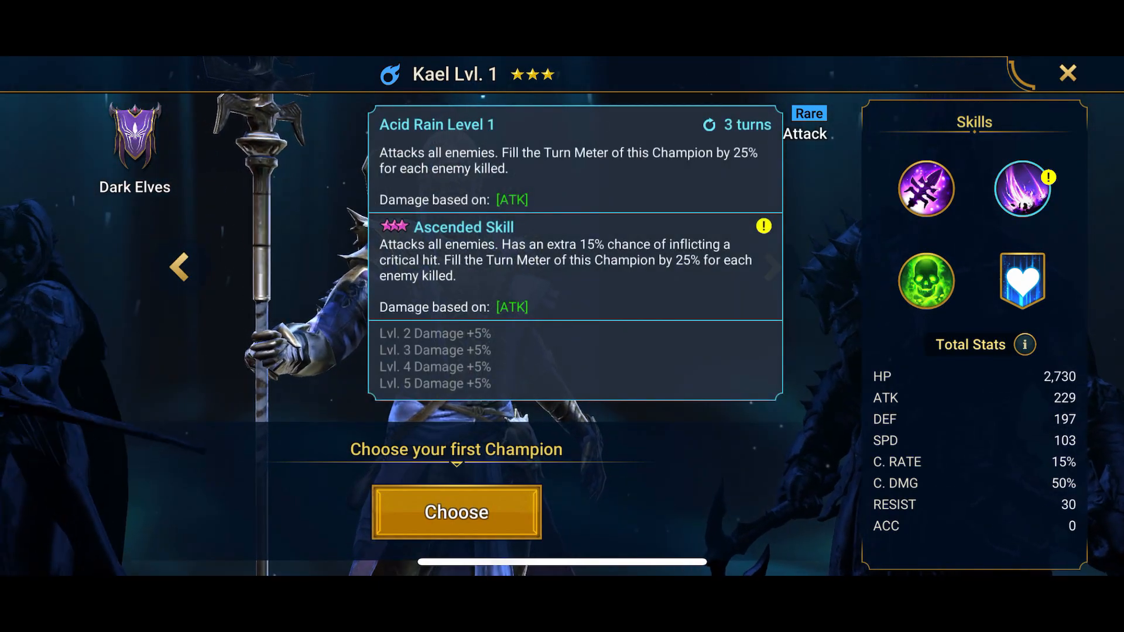
pyautogui.click(456, 512)
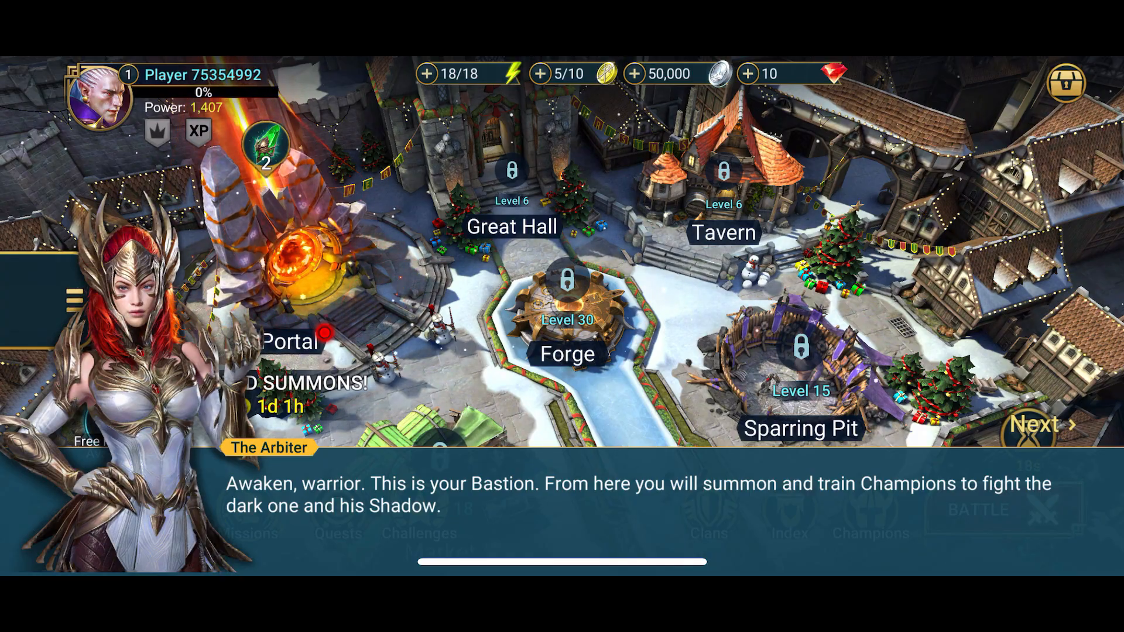